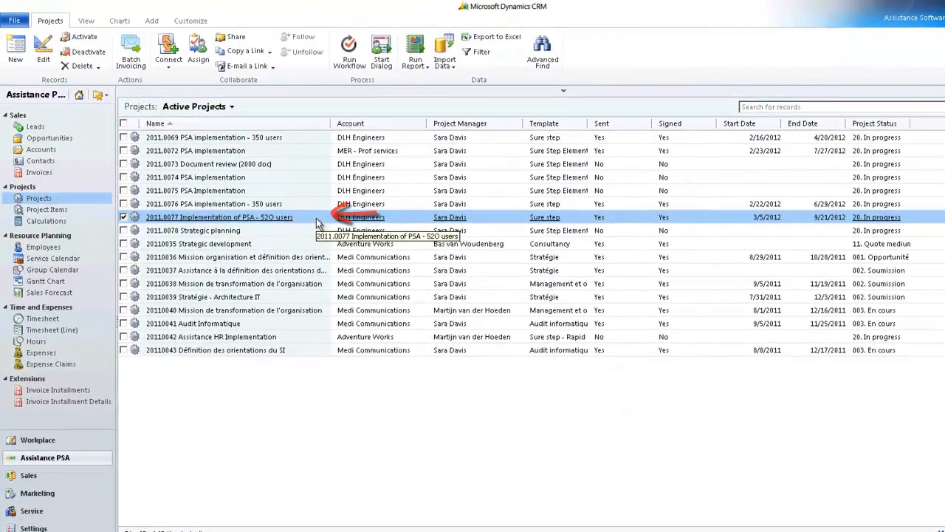
Open project 2011.0077 Implementation of PSA - 520 users and show its items list
double_click(218, 216)
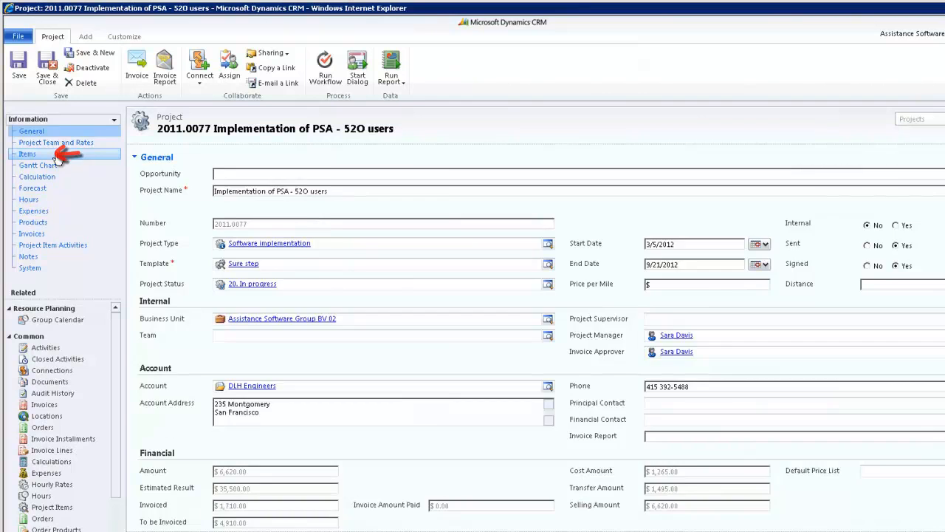
click(27, 154)
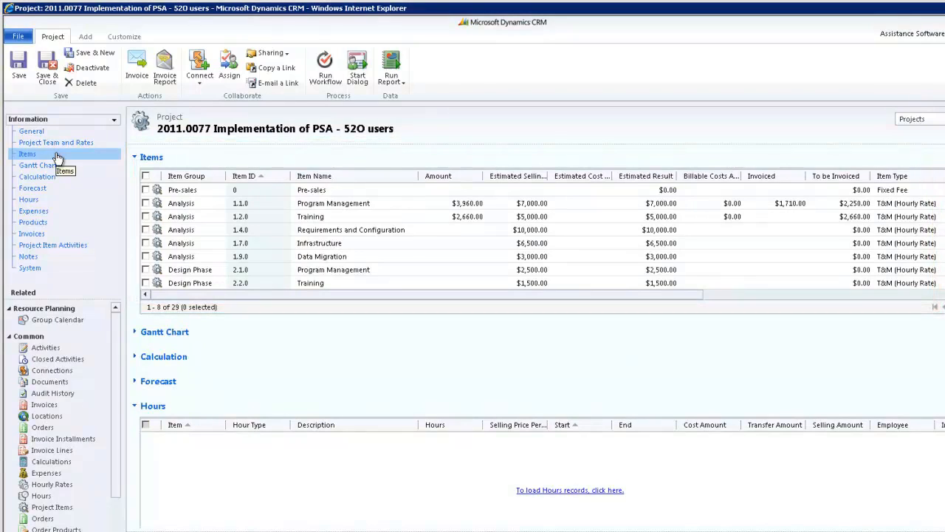
mouse_move(136, 337)
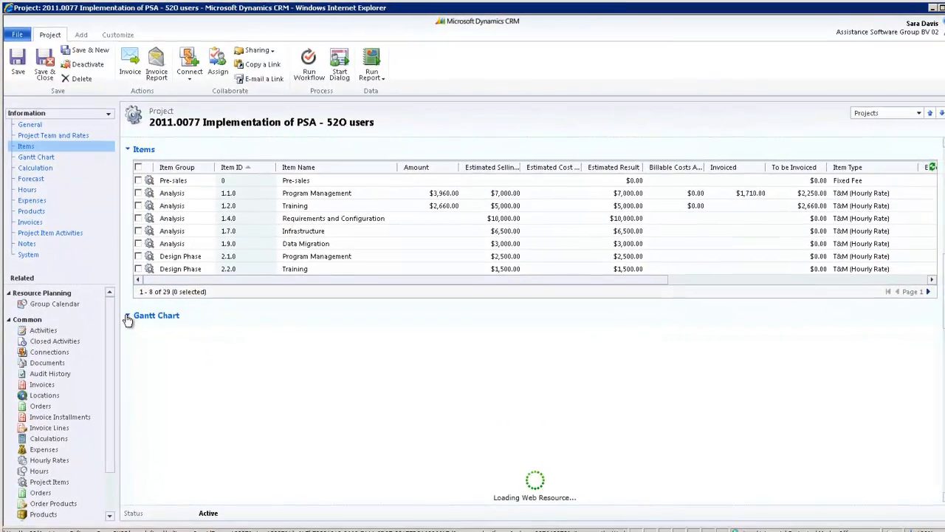
Show the project's Gantt chart with its tasks, dates, progress and resources visible
click(128, 316)
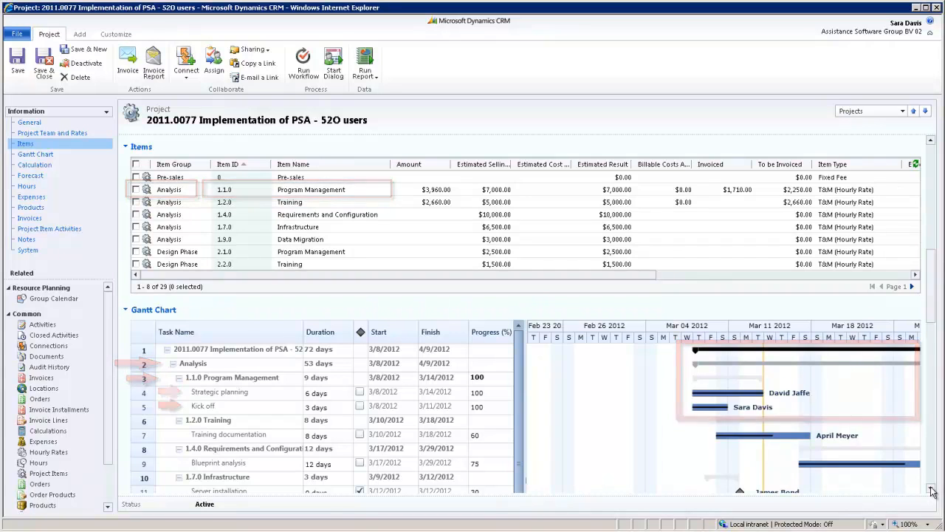
scroll(down, 3)
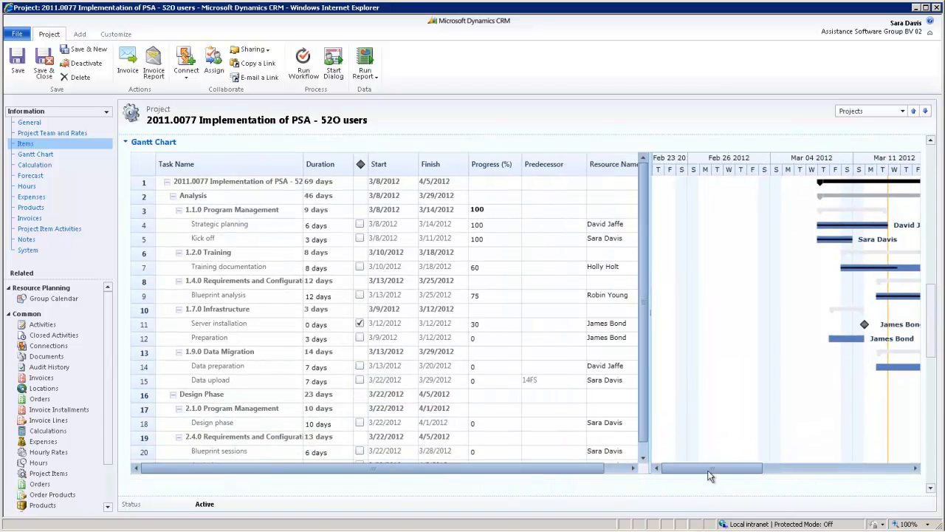
drag(712, 466, 769, 471)
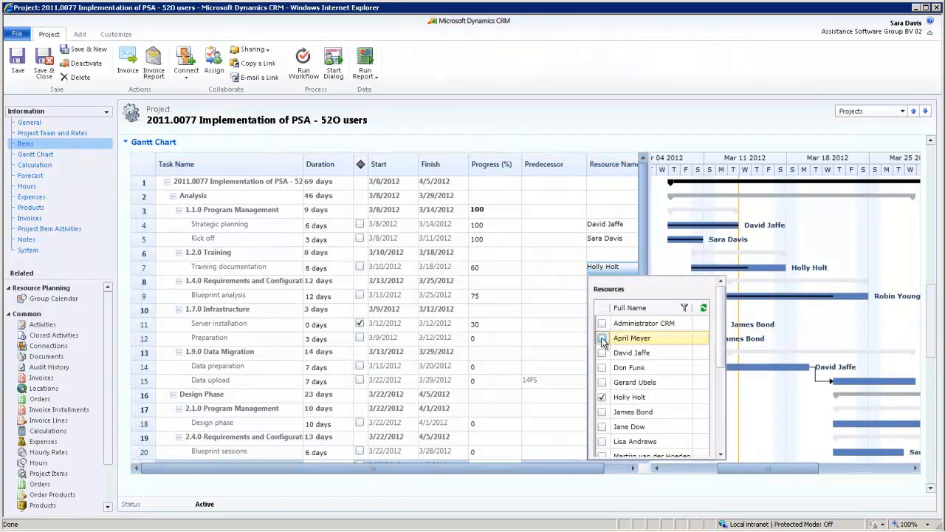
click(603, 337)
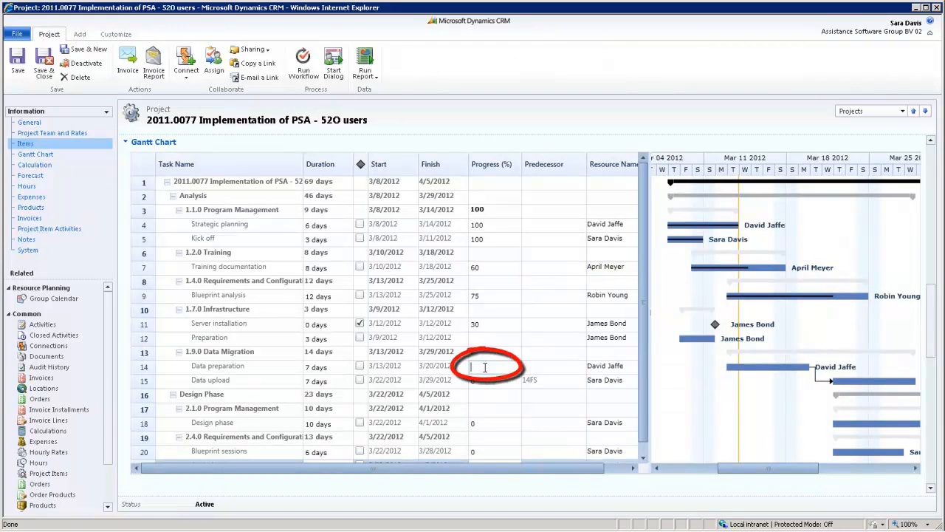
text(75)
click(327, 423)
text(5)
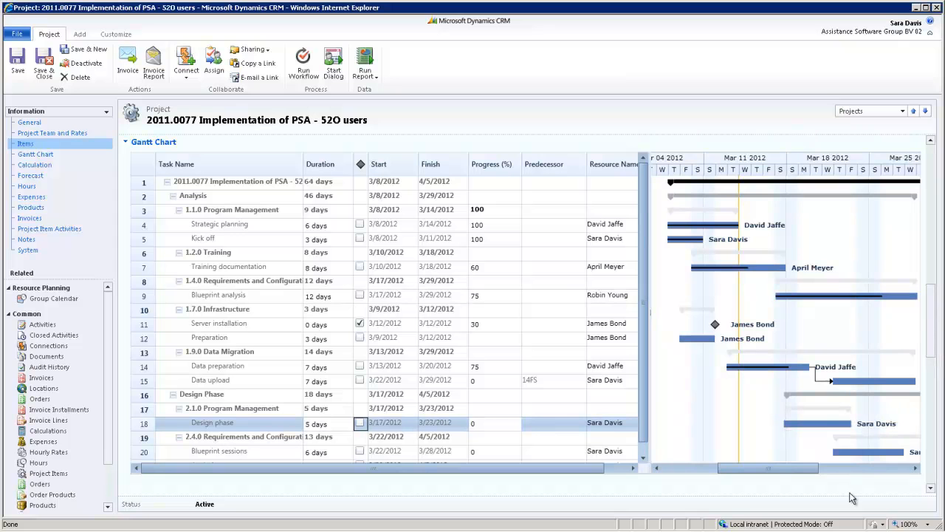
mouse_move(865, 493)
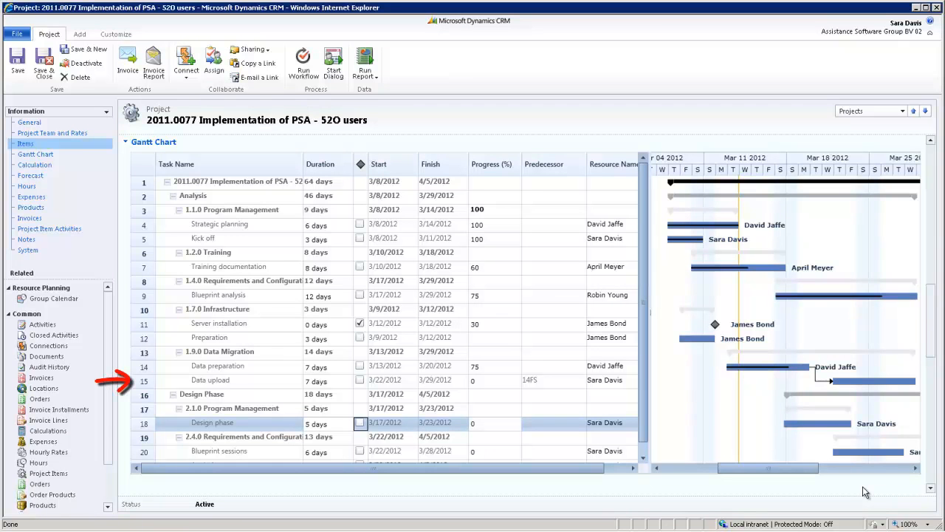
Insert a Data validation task after Data upload with start date 4/2/2012
click(229, 379)
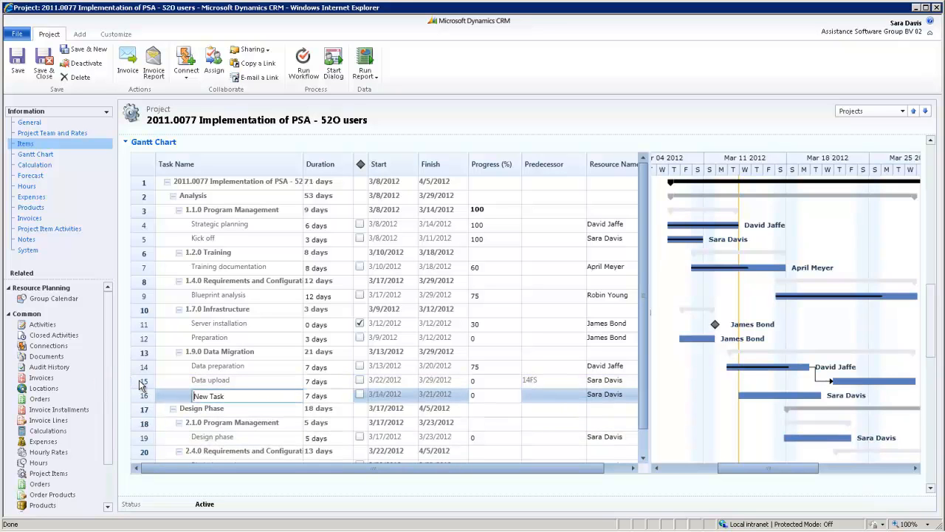
text(Data validation)
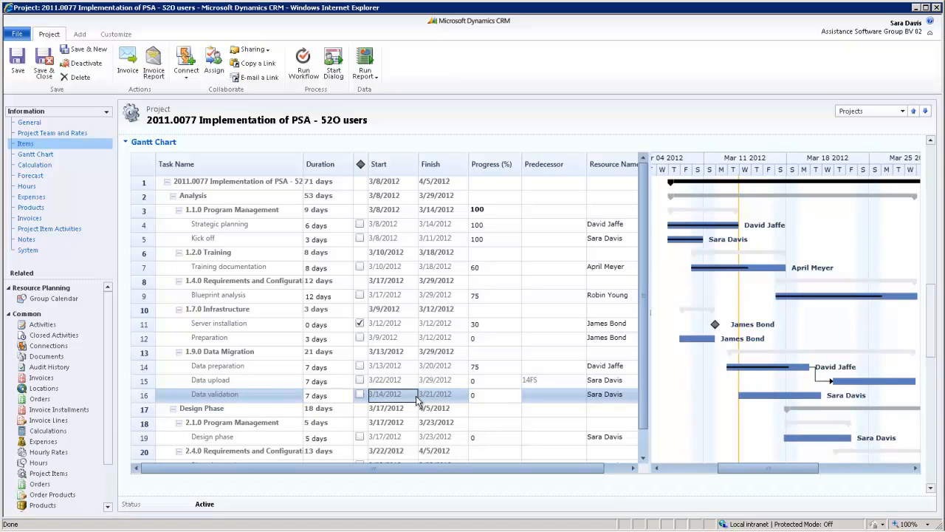
click(413, 393)
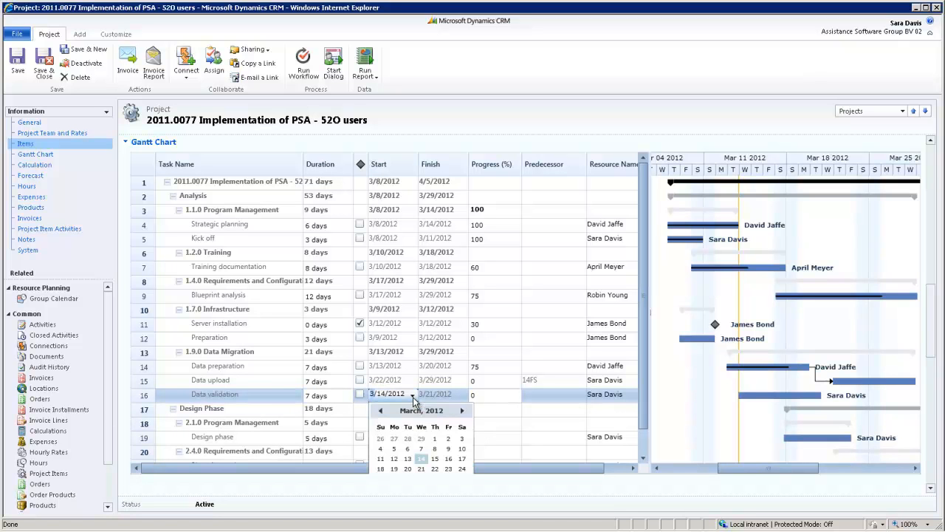
click(462, 410)
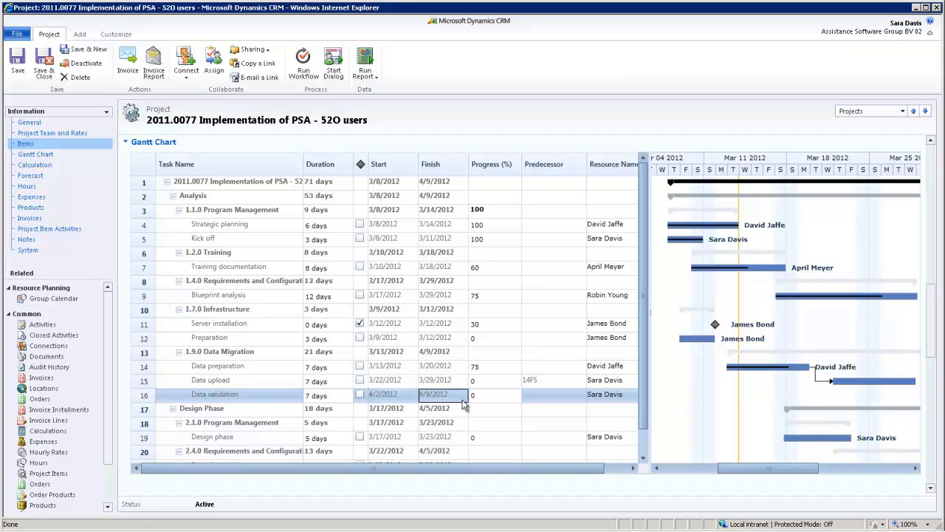
click(613, 393)
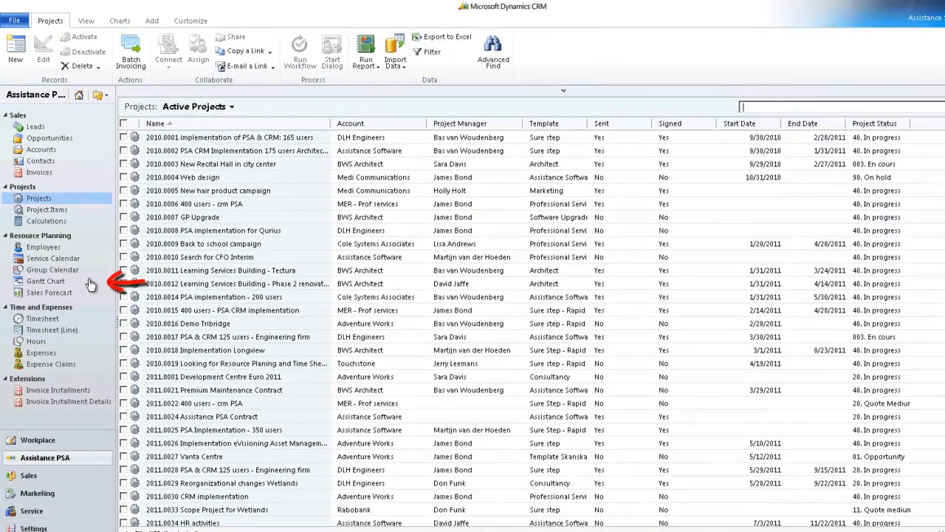
In the overview Gantt chart, set Order Hardware and Install to 40% progress
click(46, 281)
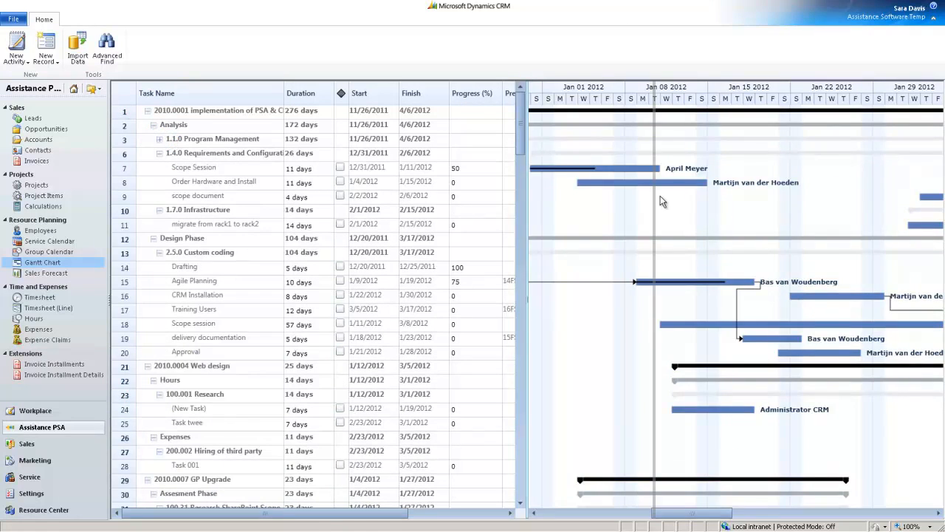
click(472, 183)
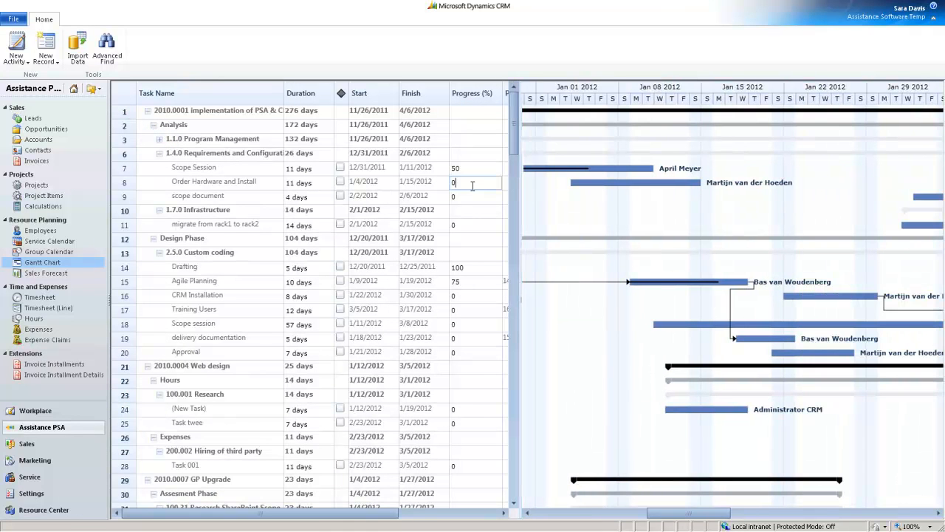
text(40)
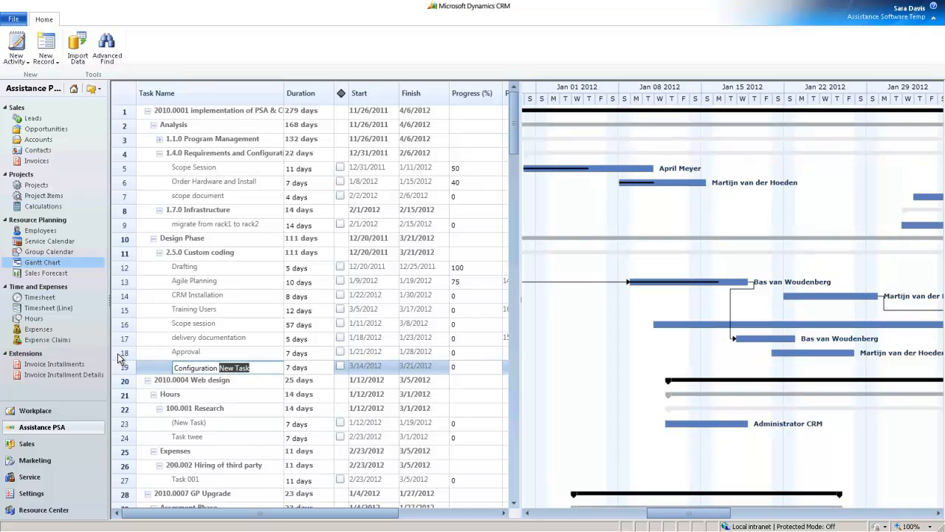
Confirm the Configuration task name and start changing its start date to 3/27/2012
click(367, 366)
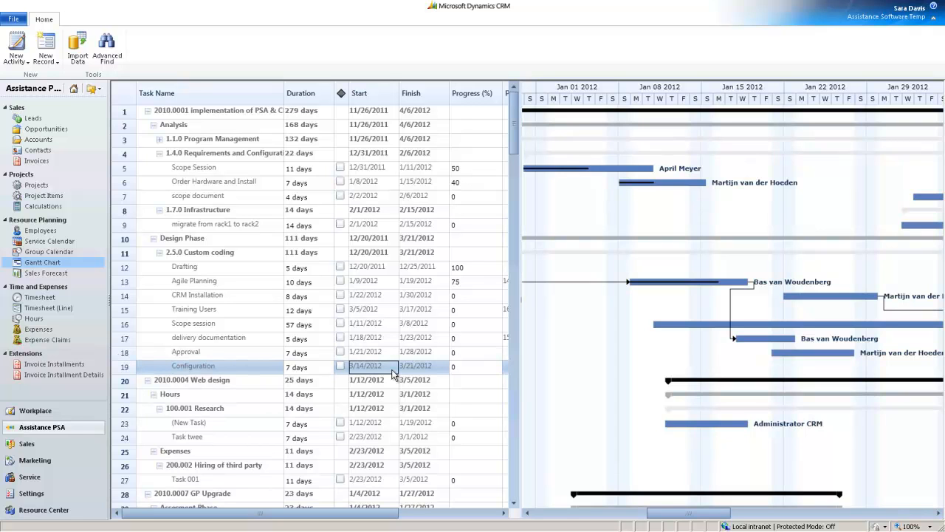
click(365, 364)
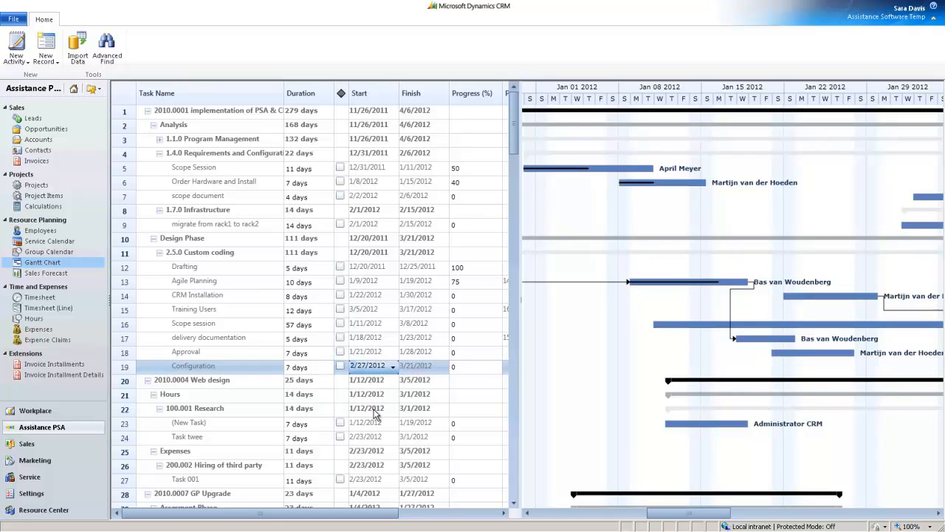